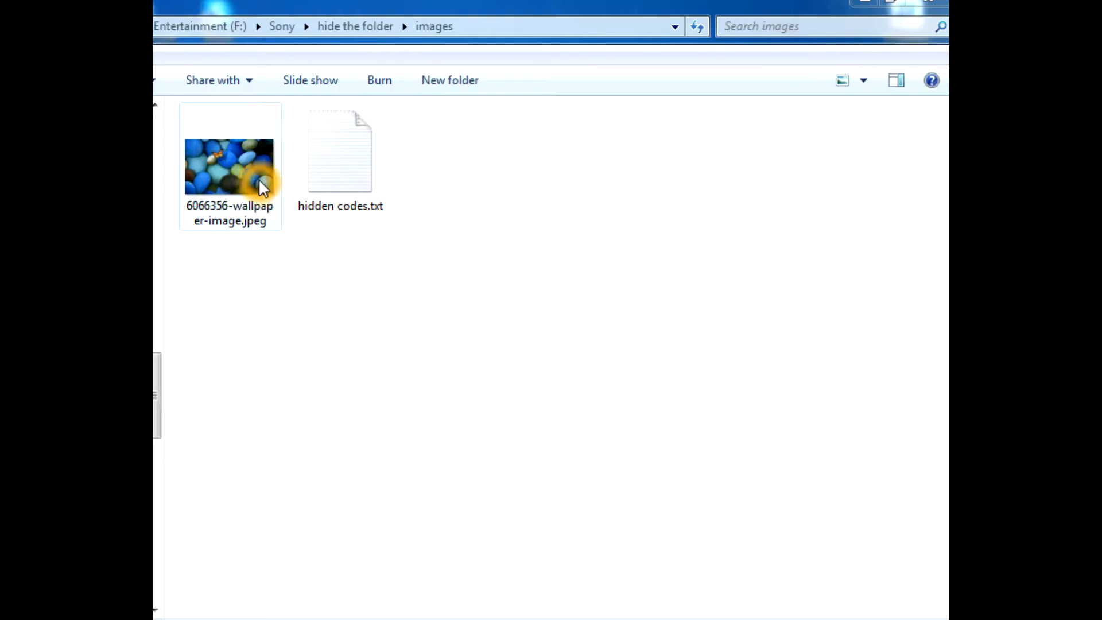
mouse_move(221, 186)
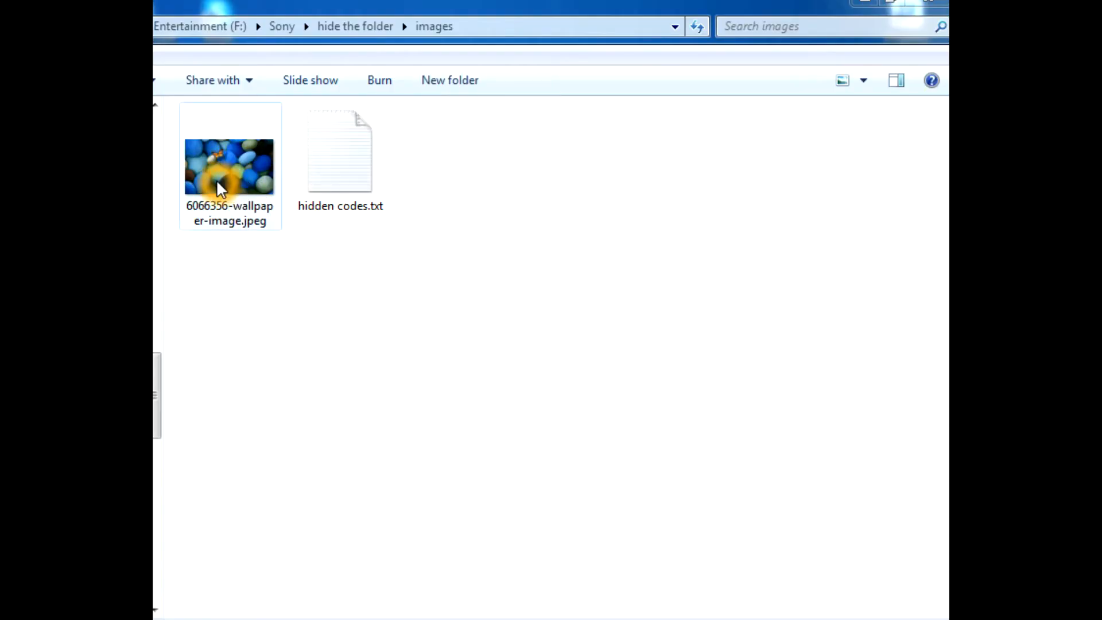
Step: Bring up the context menu for hidden codes.txt in the images folder
click(339, 151)
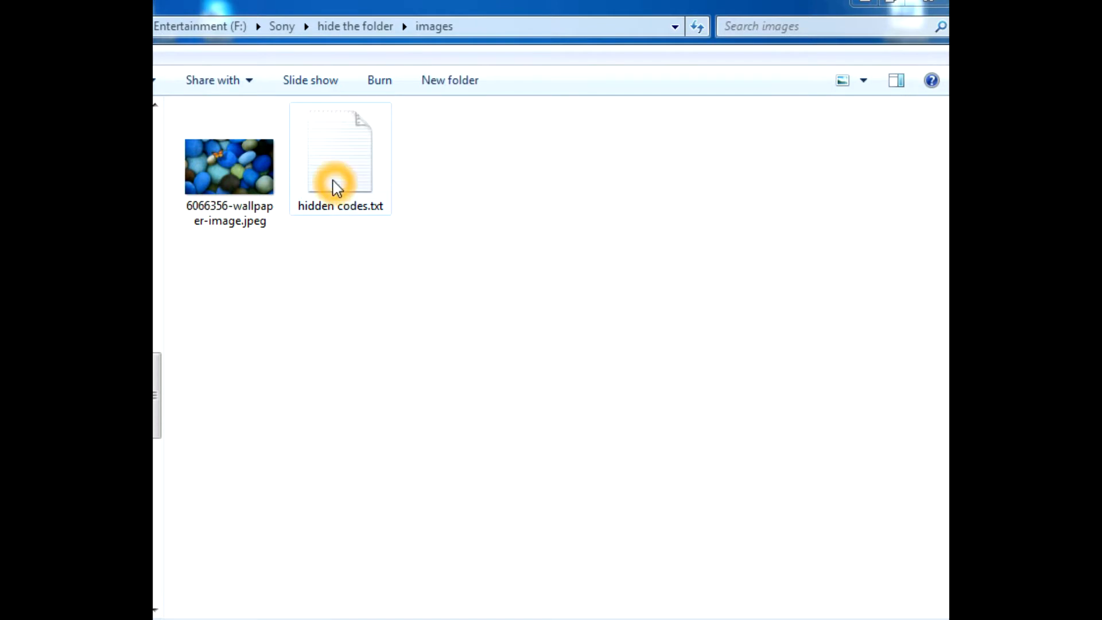
right_click(340, 159)
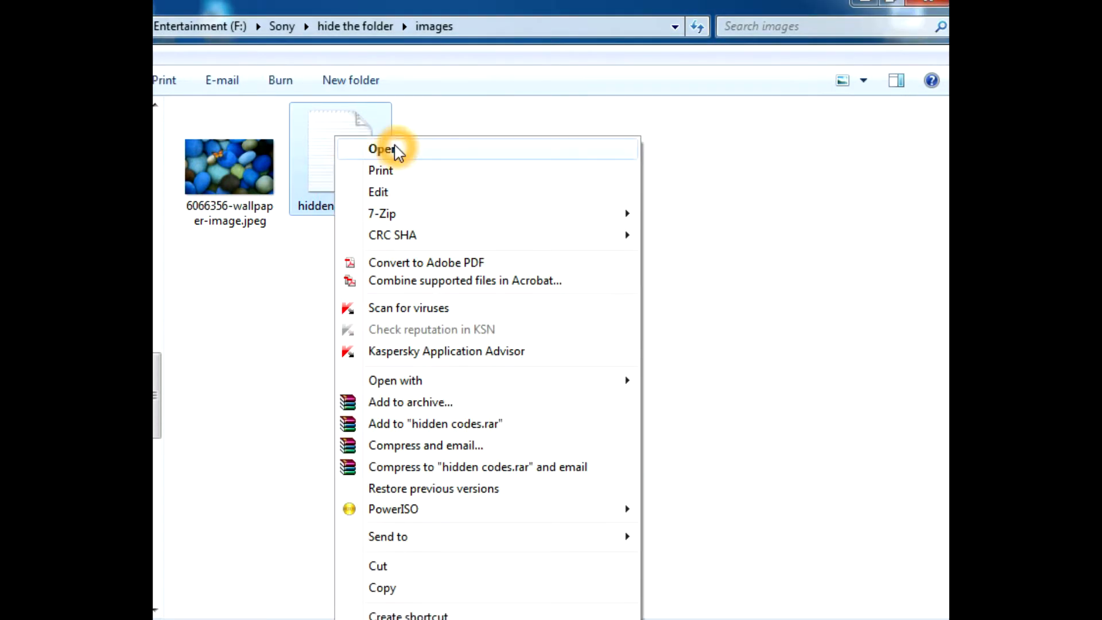
click(382, 148)
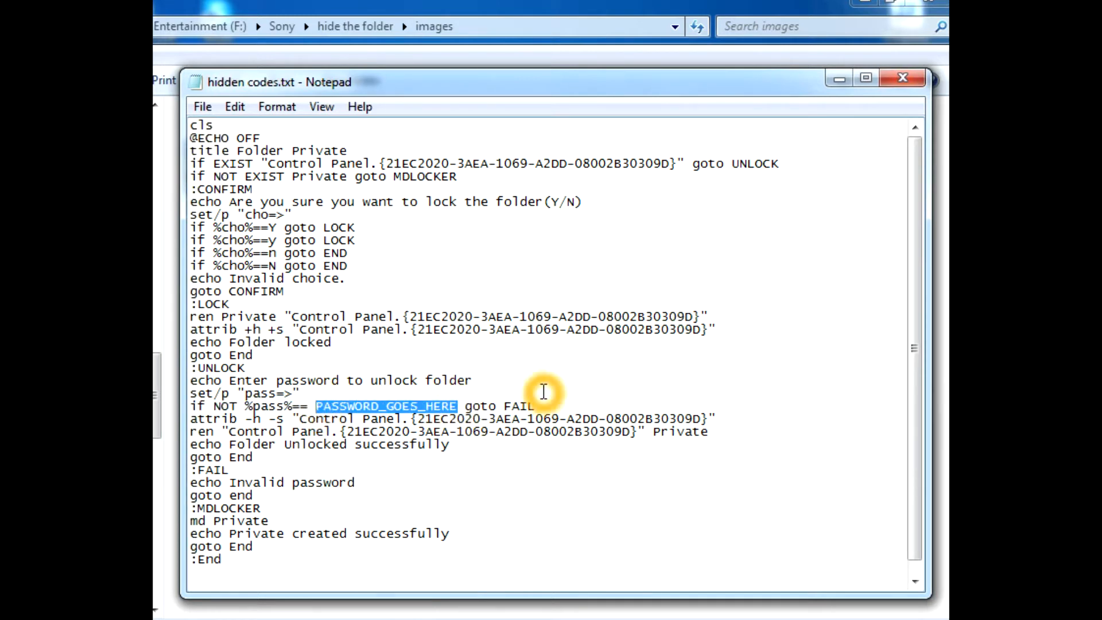
mouse_move(626, 298)
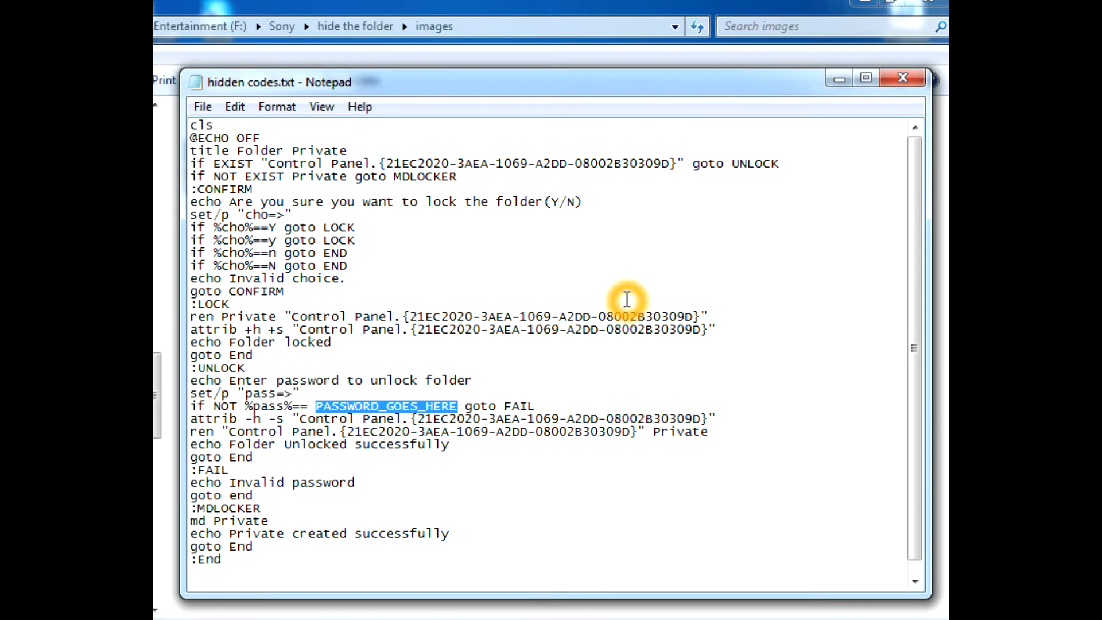
key(Delete)
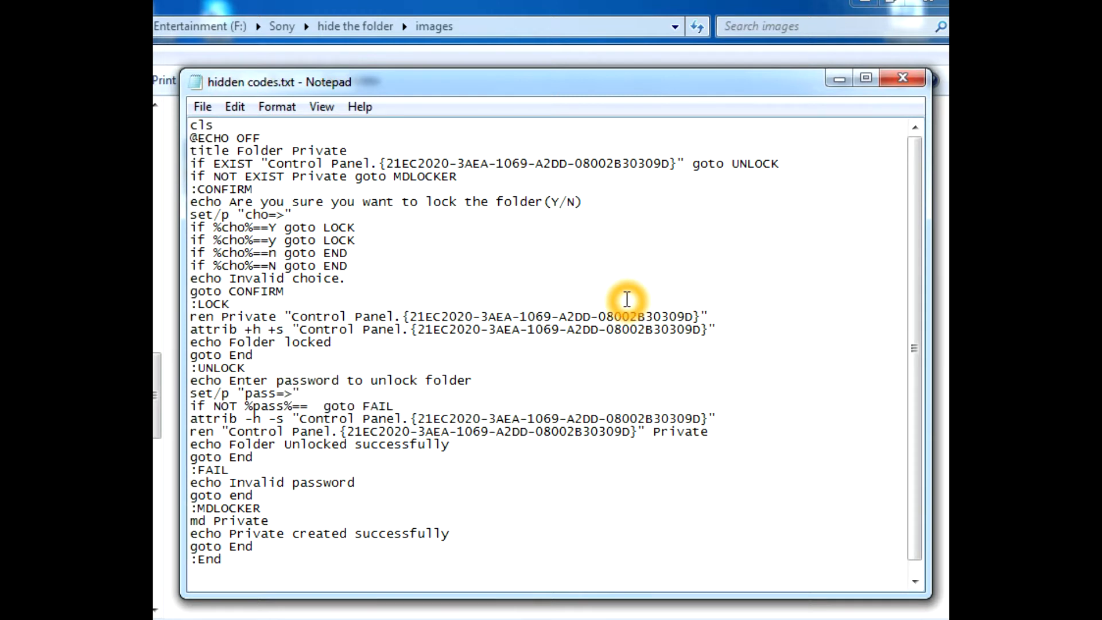
text(00000)
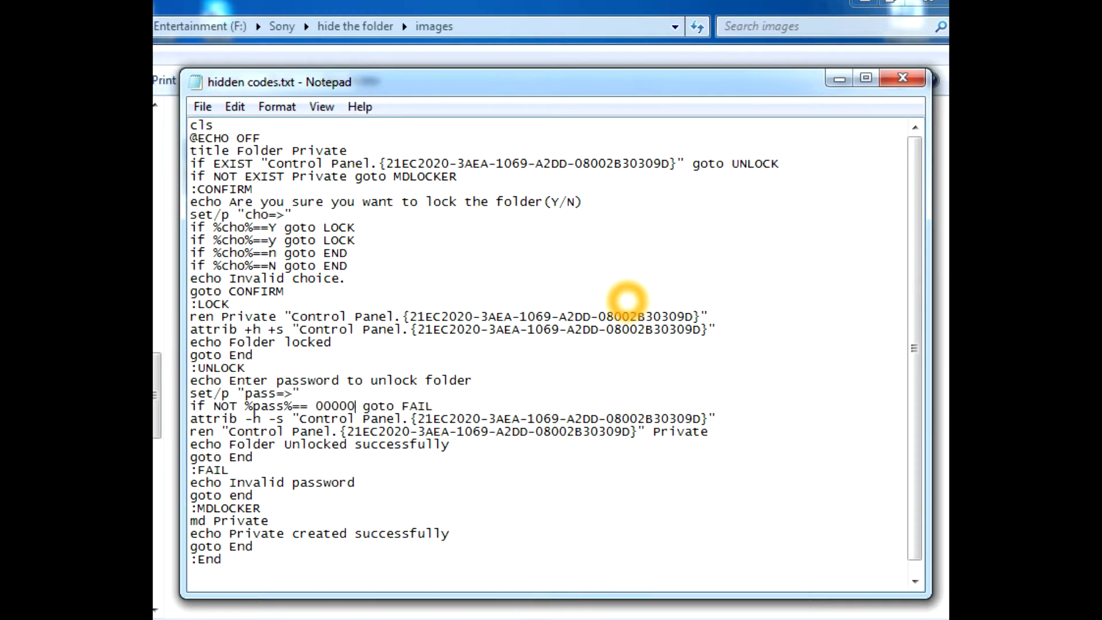
text(0)
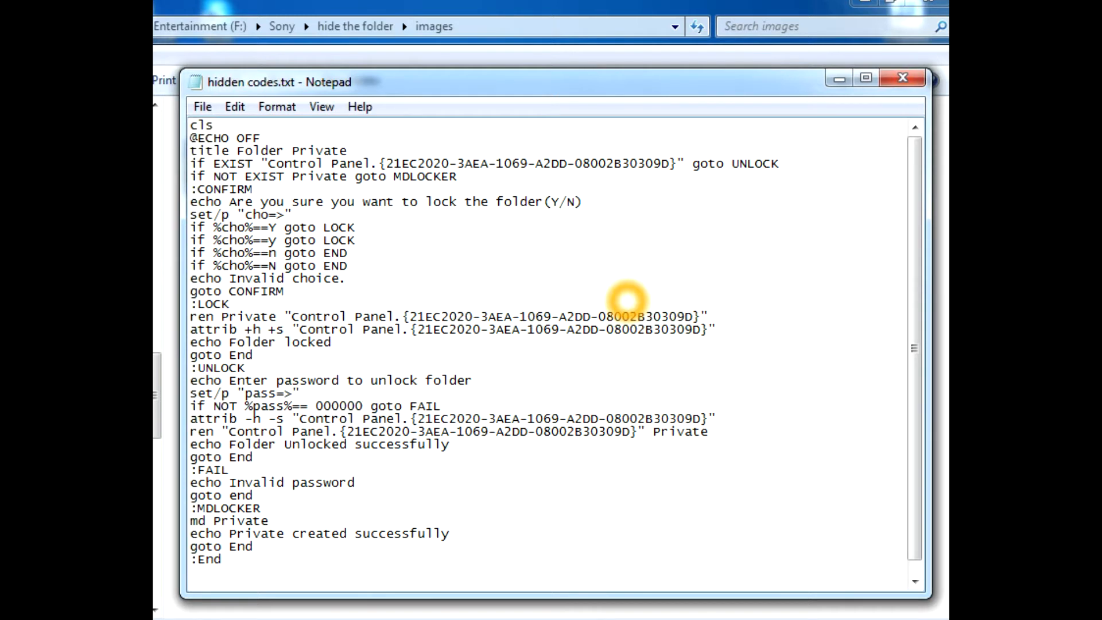
click(362, 405)
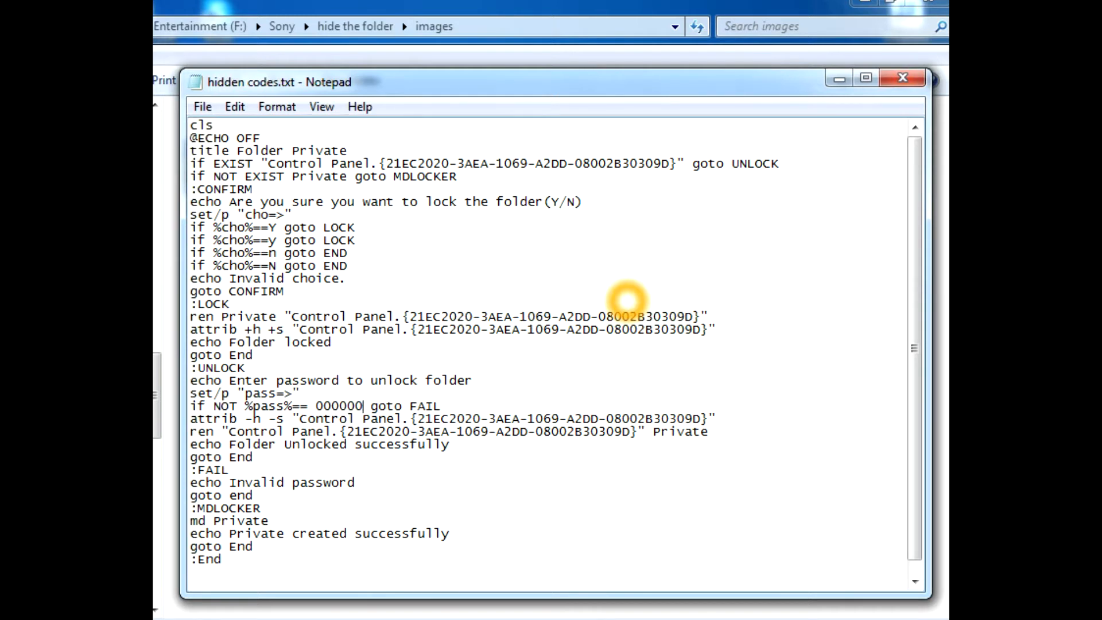
Step: Start Save As for the script and clear the mistyped name 'pRIVA'
click(202, 106)
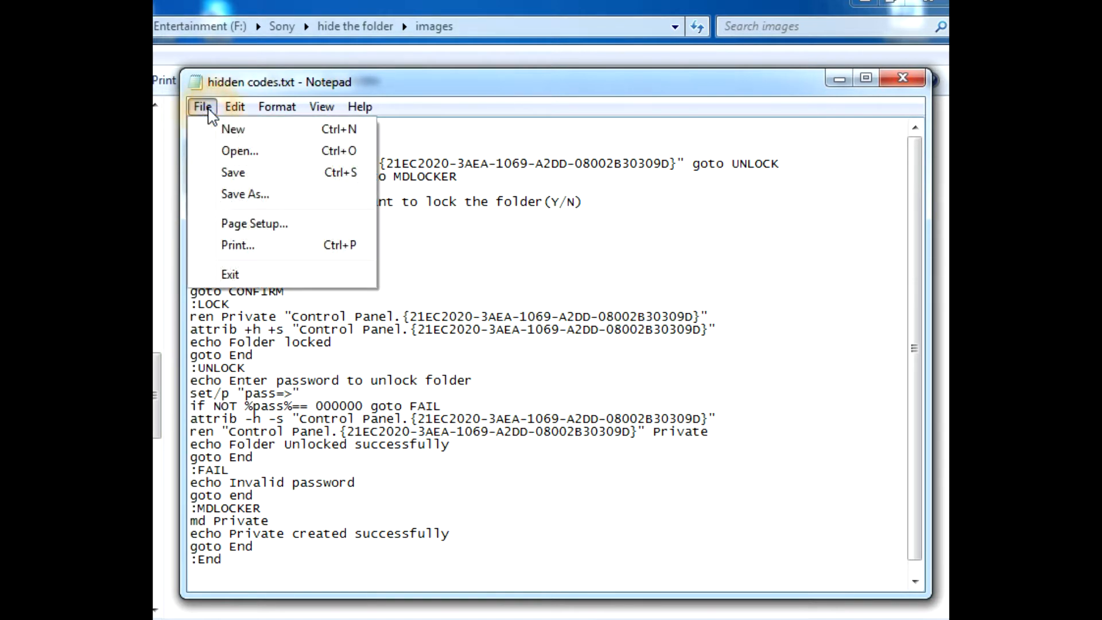
click(244, 194)
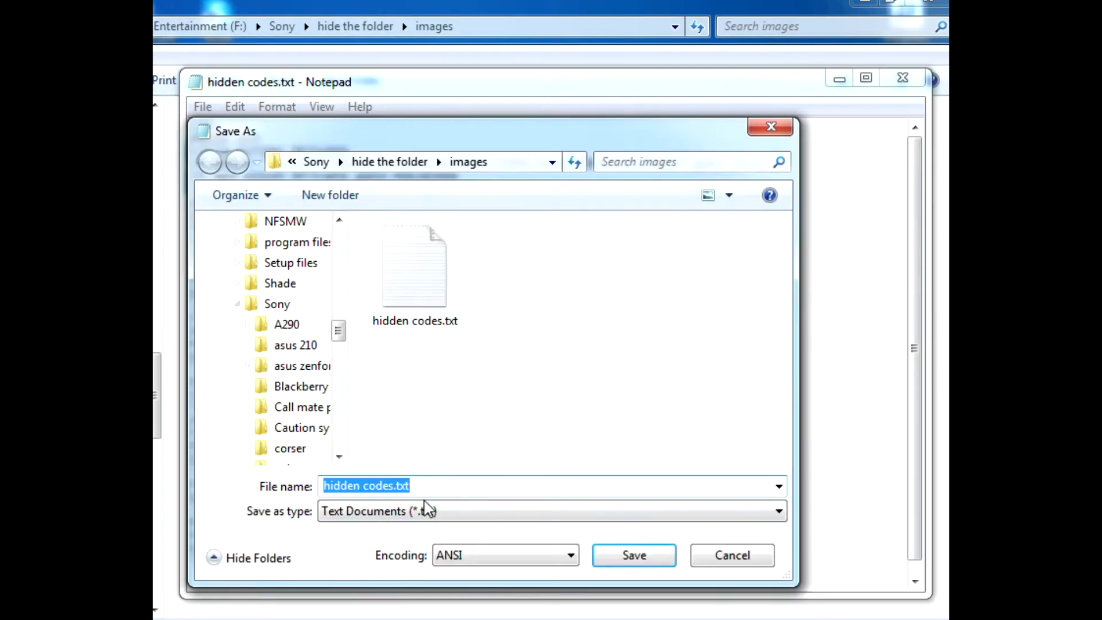
click(428, 485)
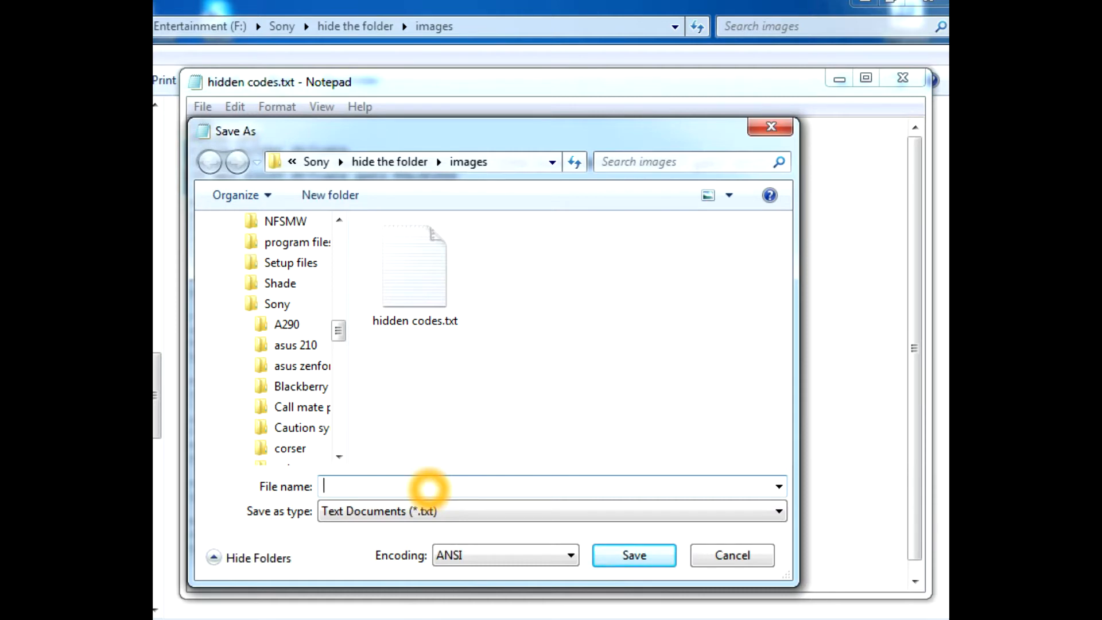
text(pRIVA)
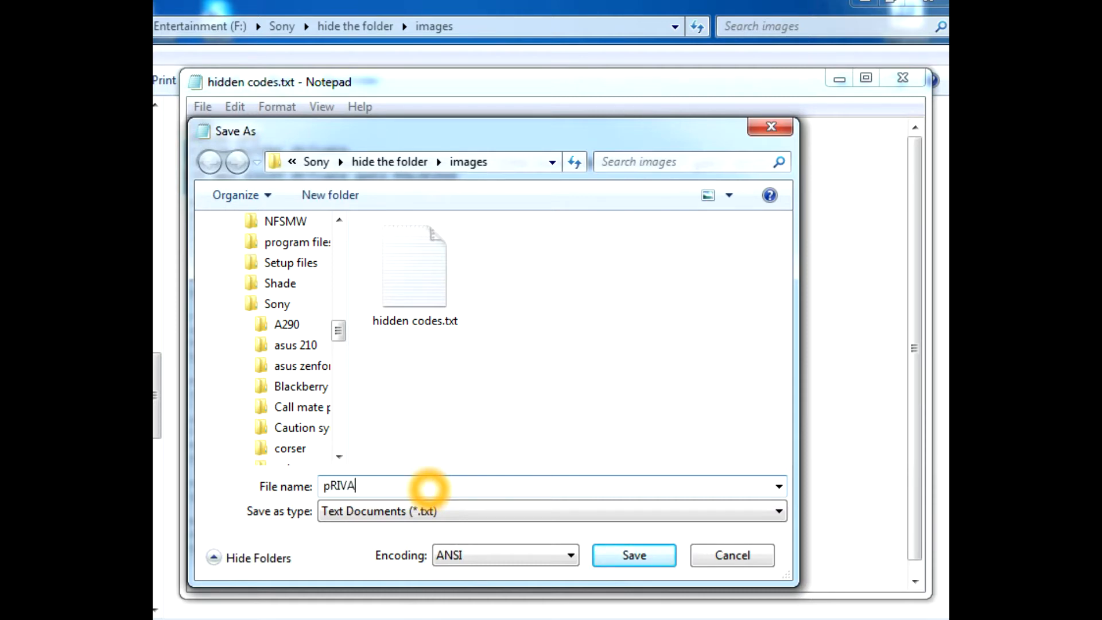
key(ctrl+a)
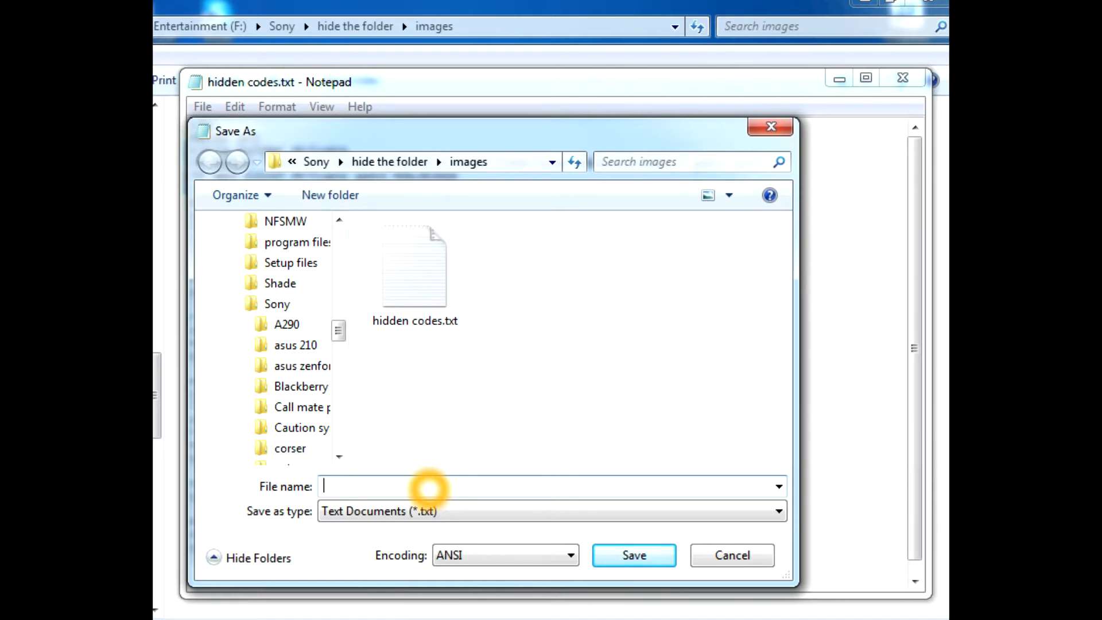
Step: Save the script as Private.bat in the images folder
text(Private)
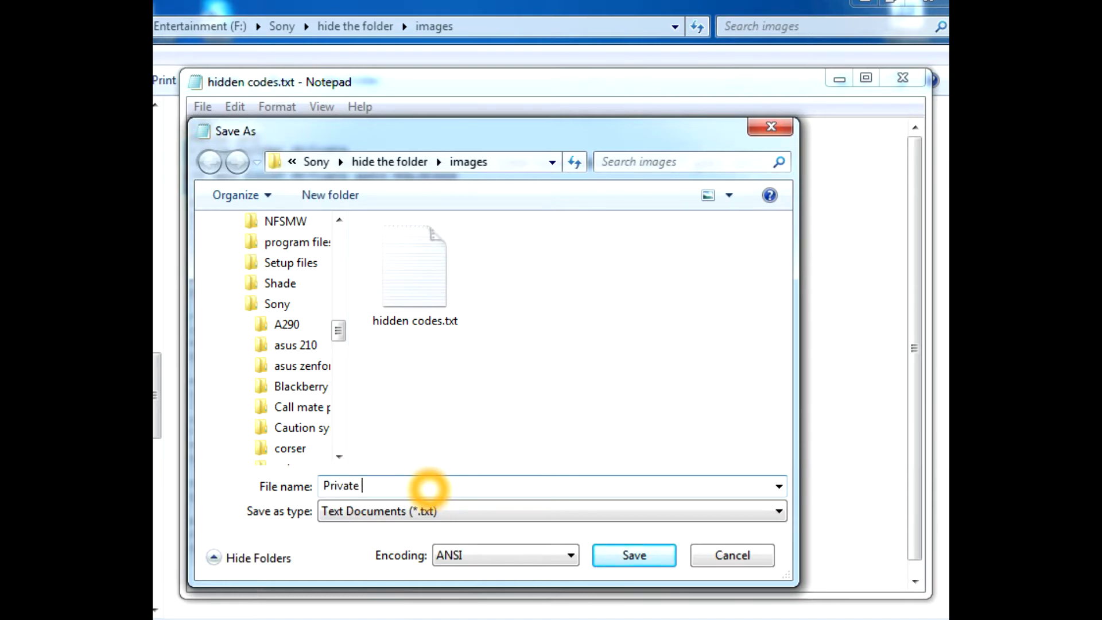
text(.)
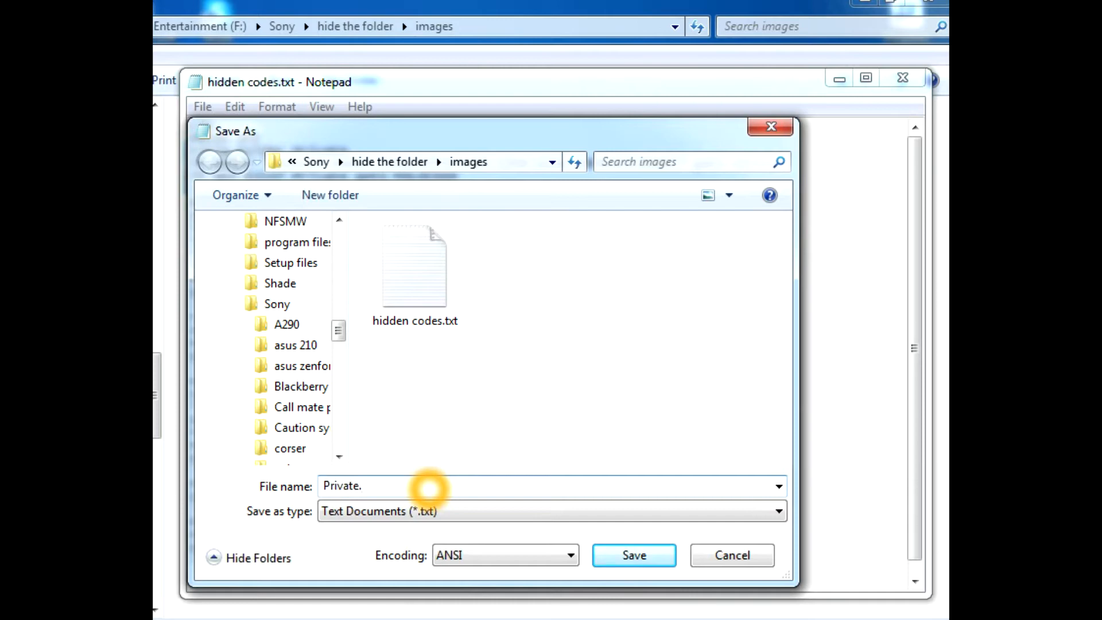
text(bat)
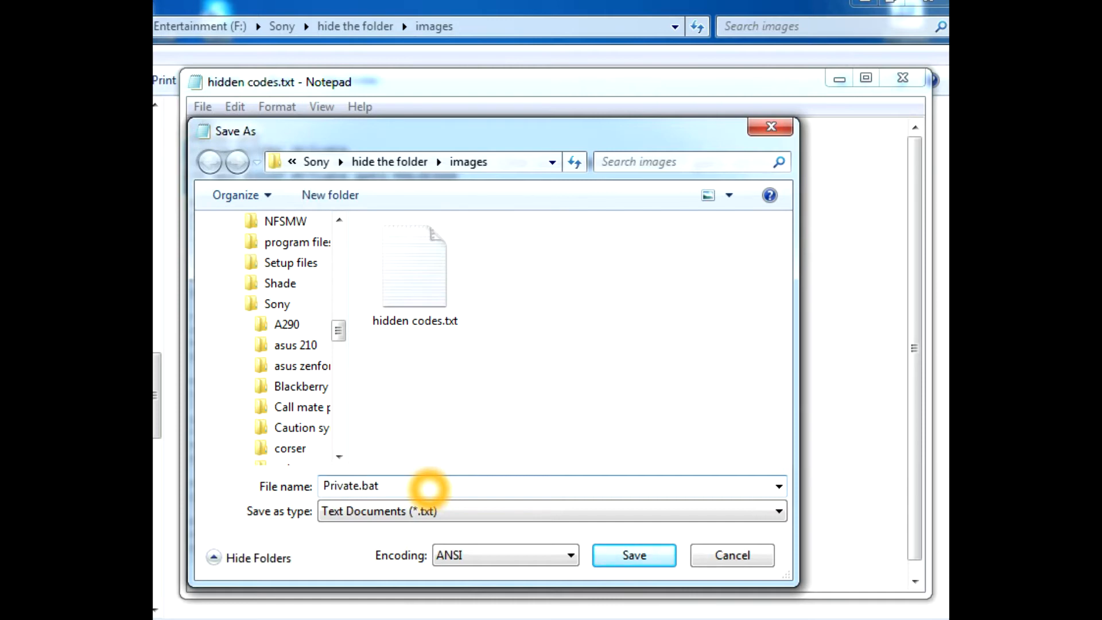
click(632, 554)
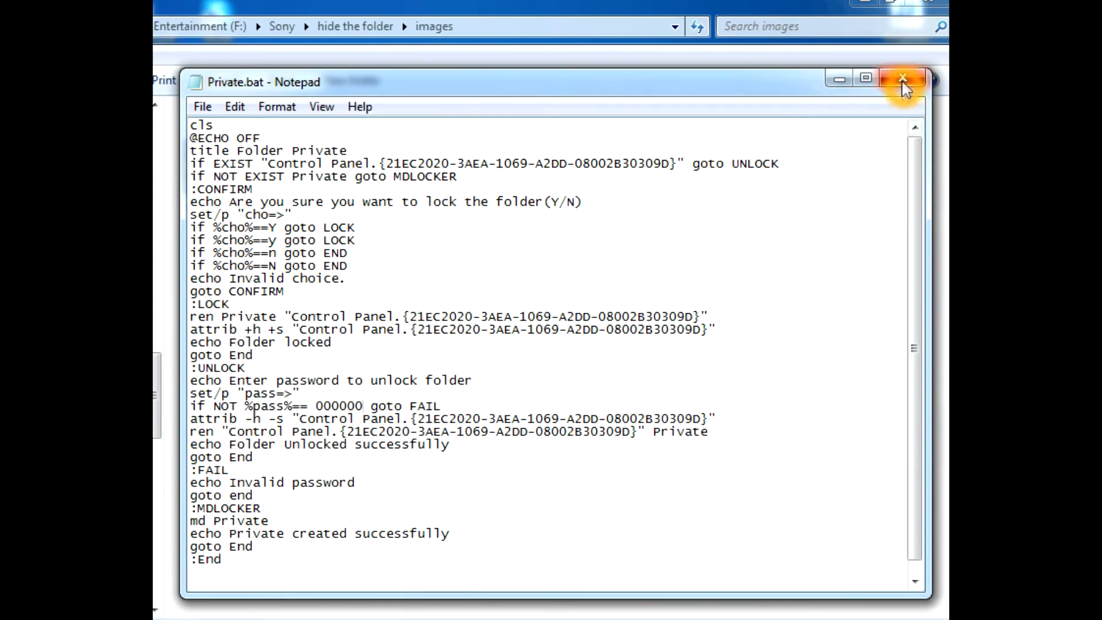
Step: Run Private.bat to create the Private folder in images
click(903, 78)
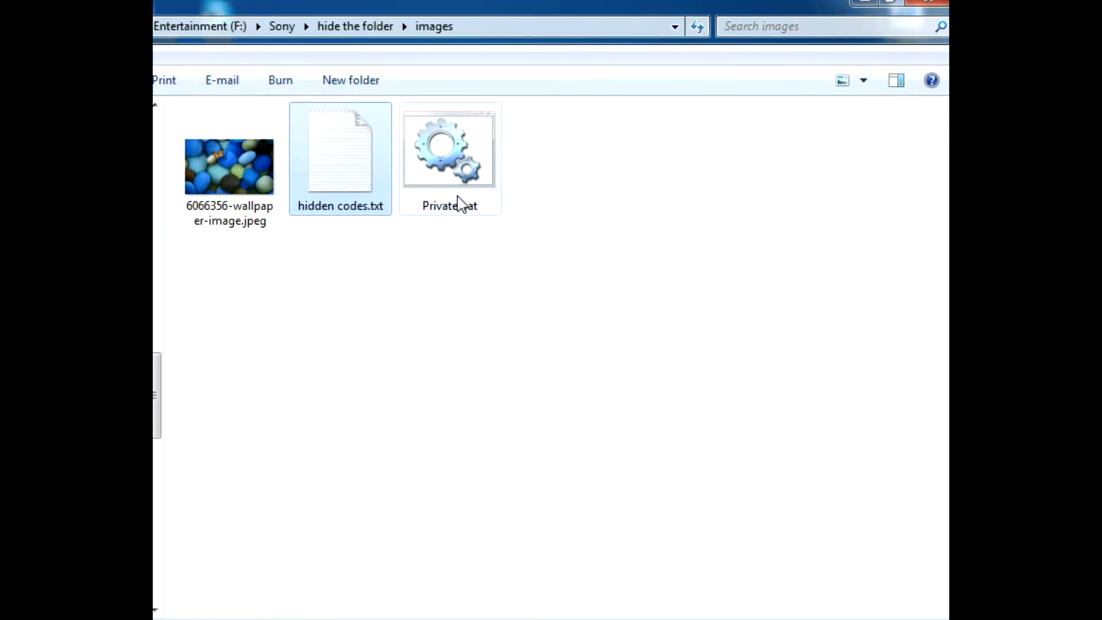
click(449, 148)
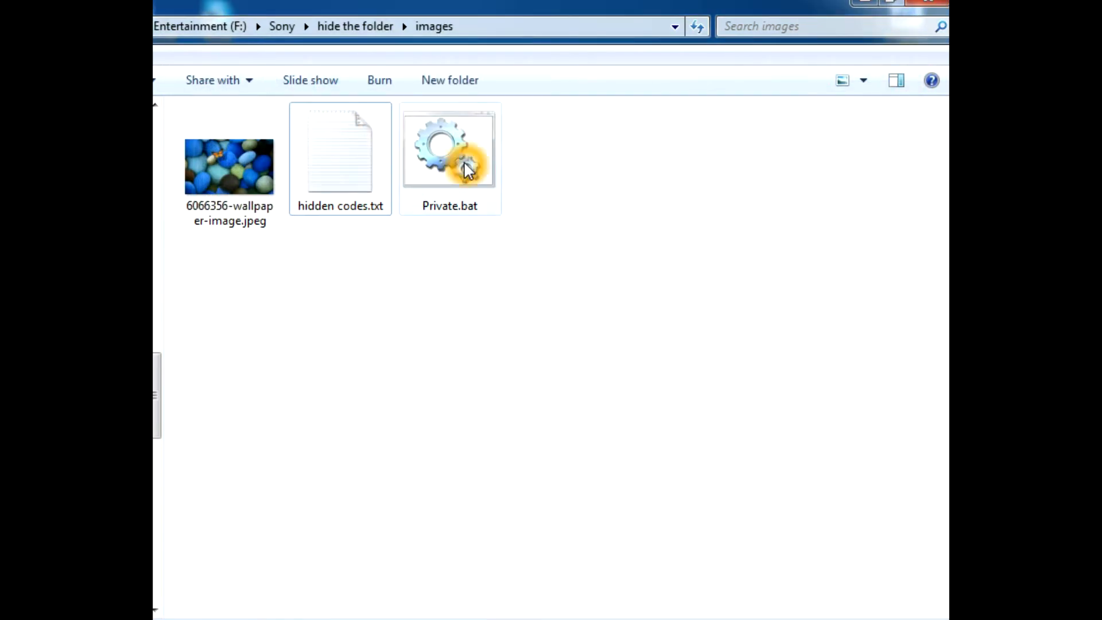
click(448, 148)
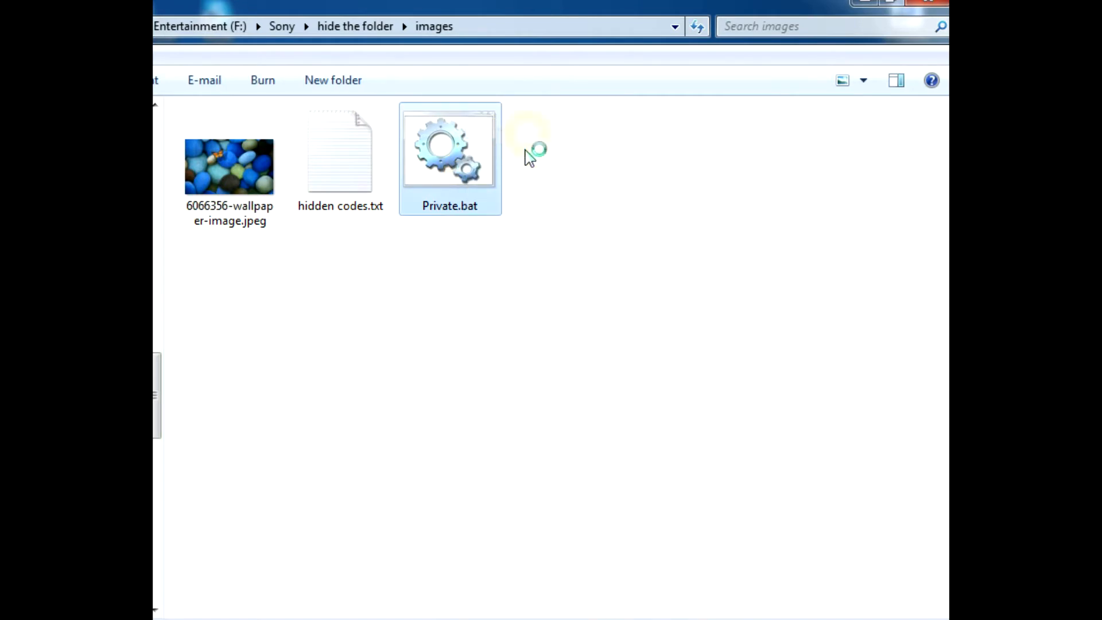
double_click(448, 146)
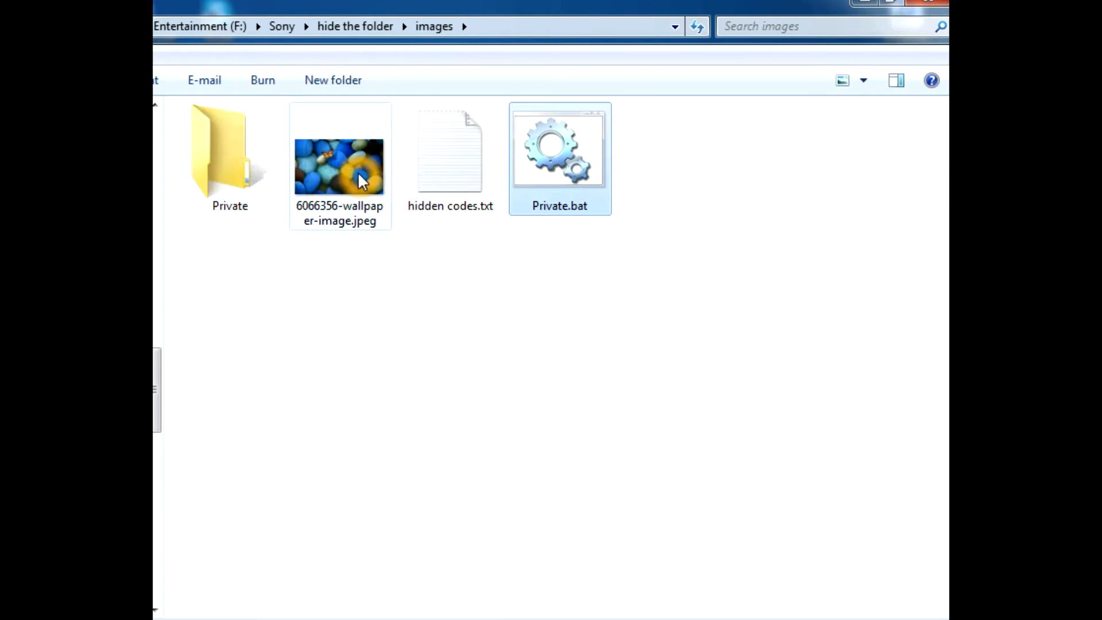
Step: Look inside the new Private folder, then return to the images folder
double_click(340, 166)
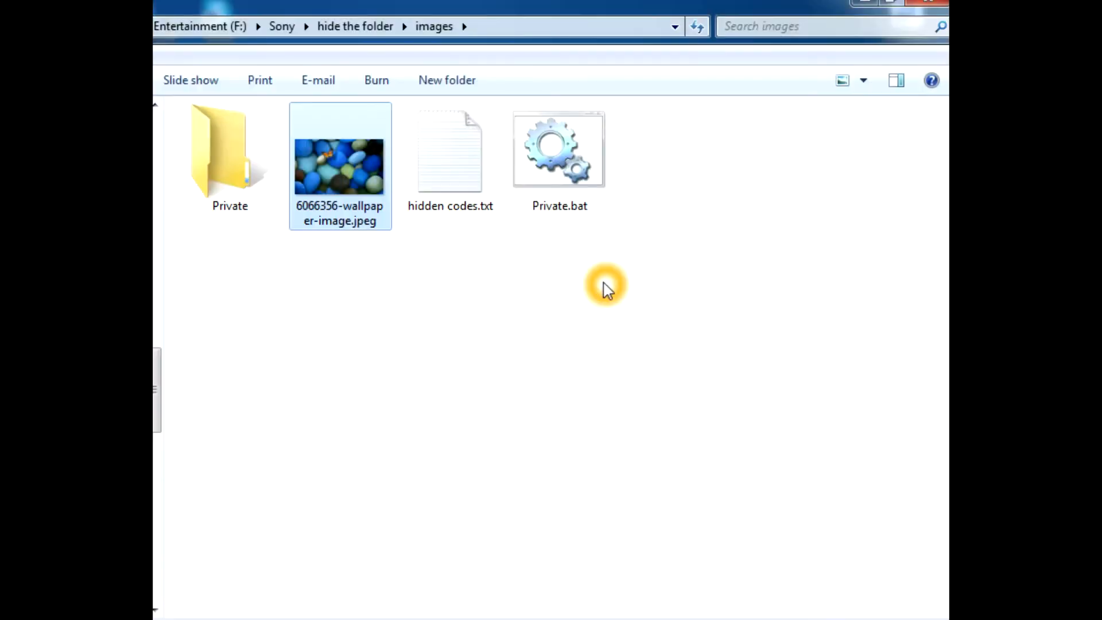
mouse_move(414, 309)
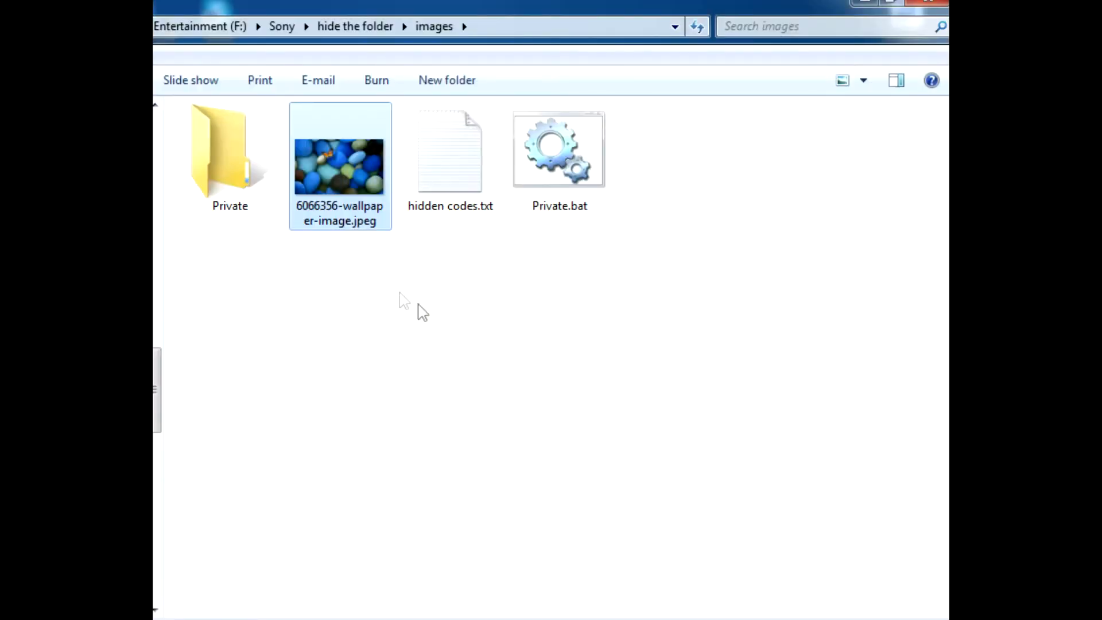
right_click(339, 165)
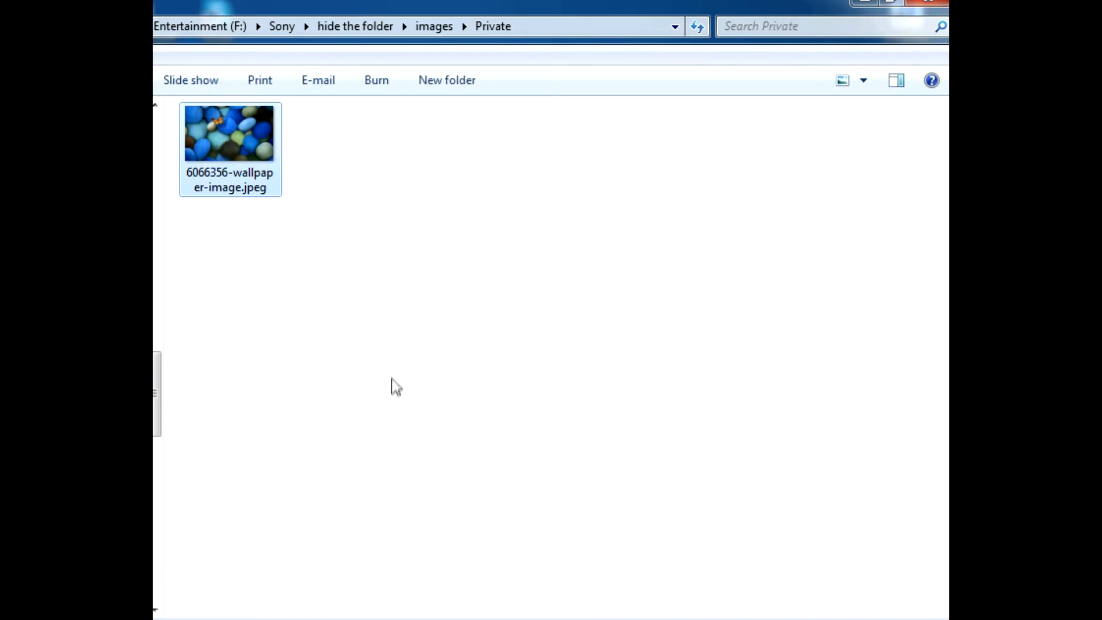
click(434, 27)
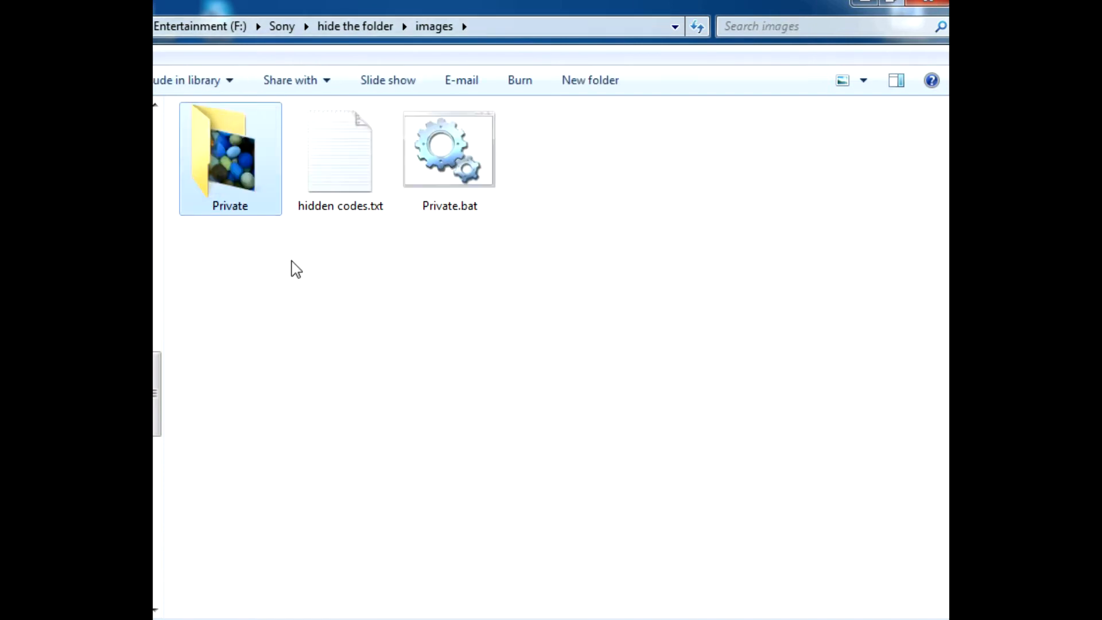
mouse_move(443, 152)
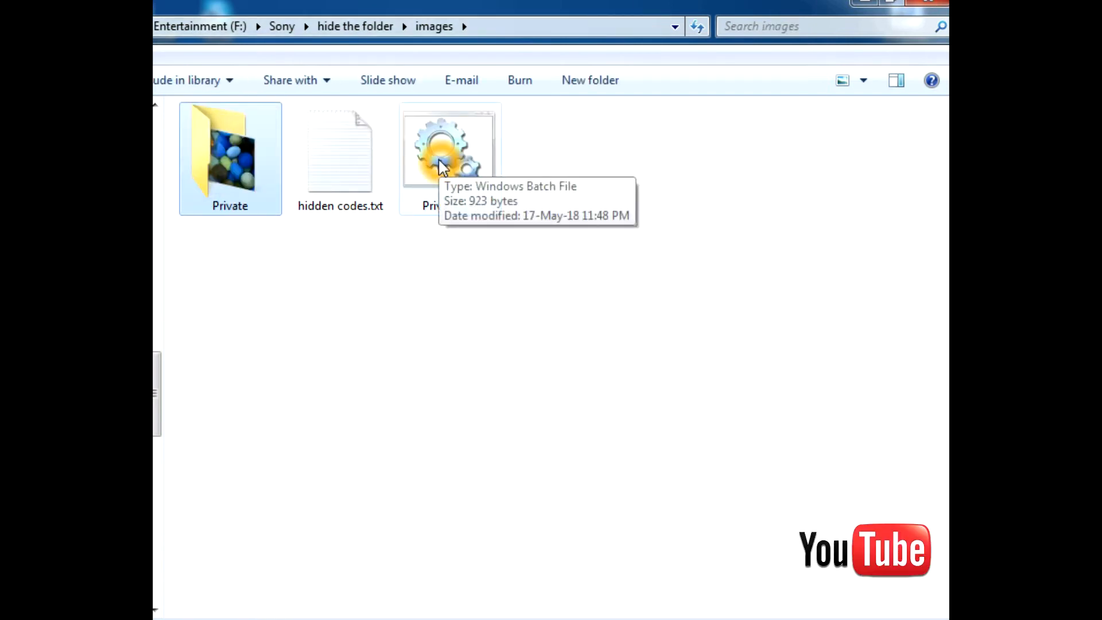
Step: Run Private.bat and confirm locking with y so the Private folder disappears
double_click(450, 148)
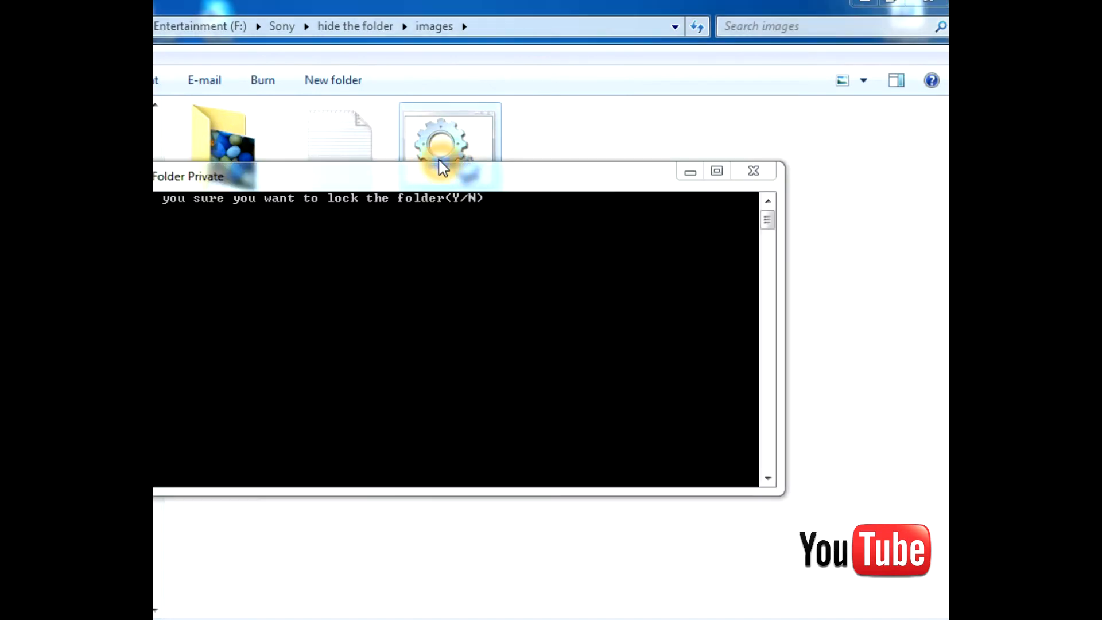
mouse_move(314, 211)
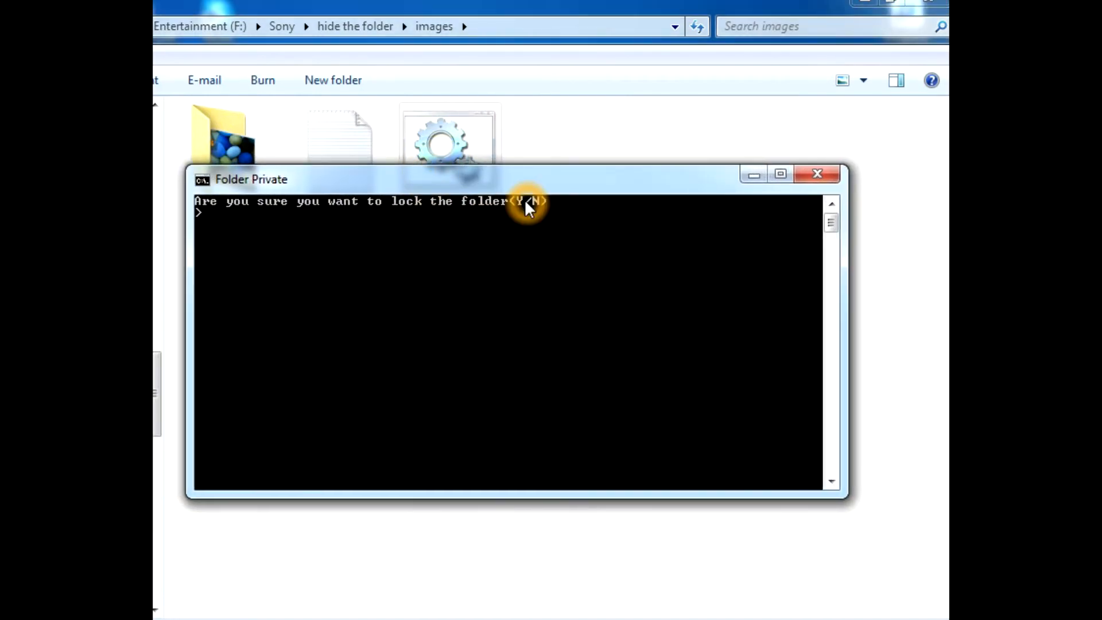
text(y)
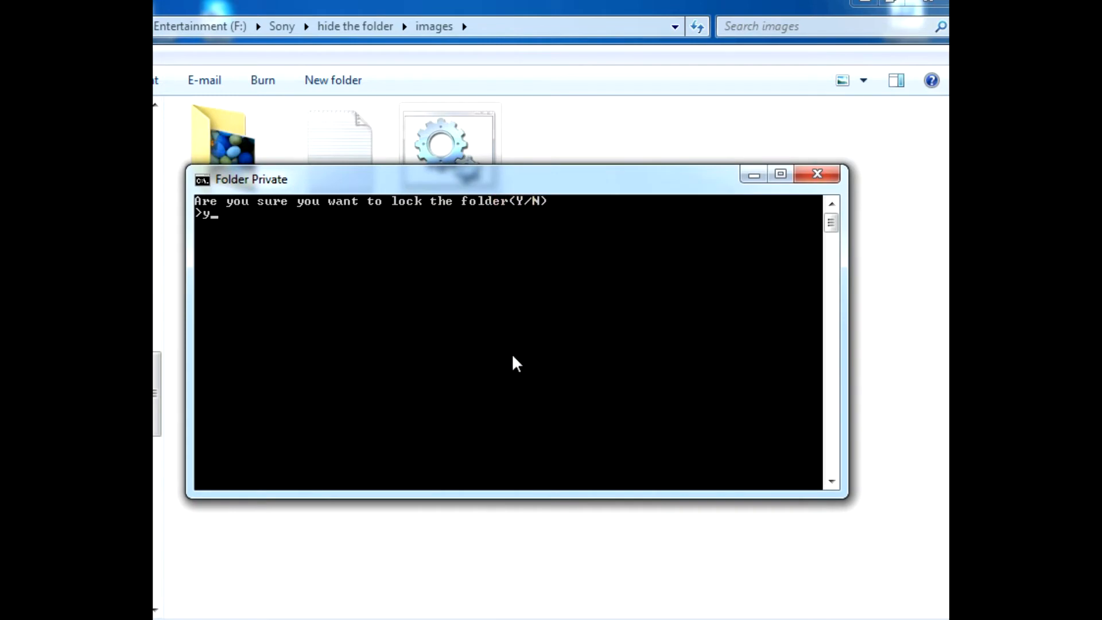
key(Return)
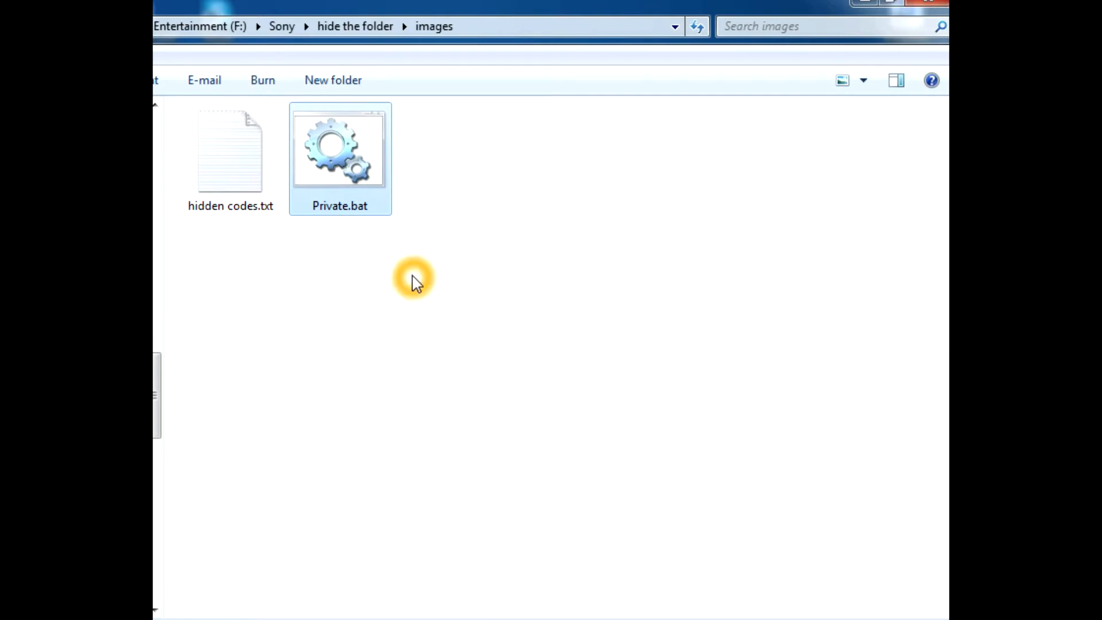
mouse_move(351, 155)
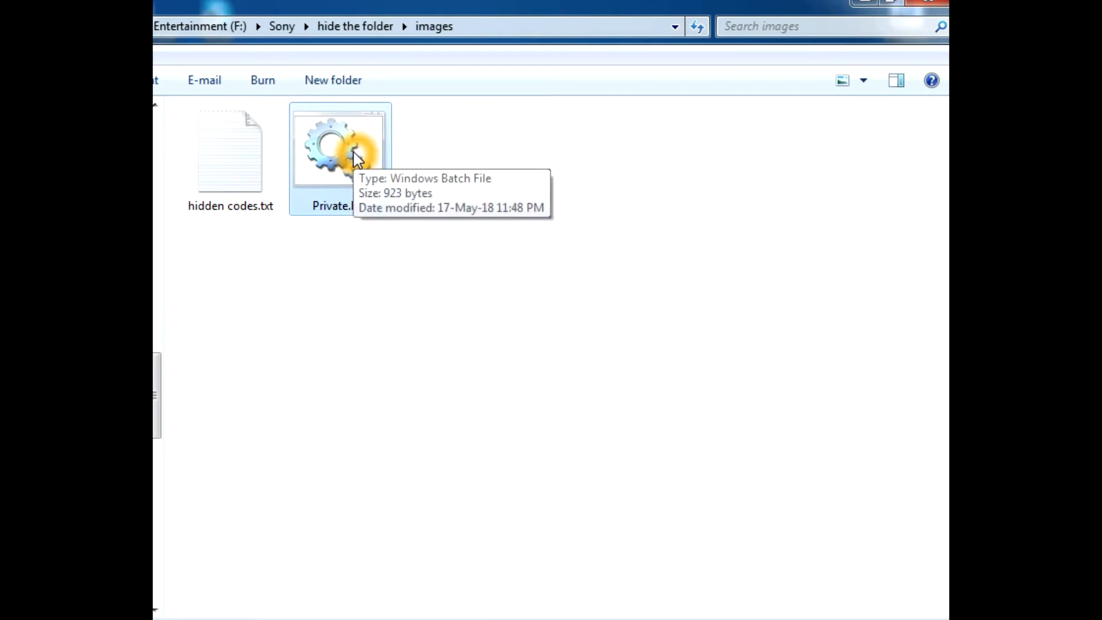
Step: Unlock Private with the password, check the wallpaper inside, and return to images
double_click(338, 144)
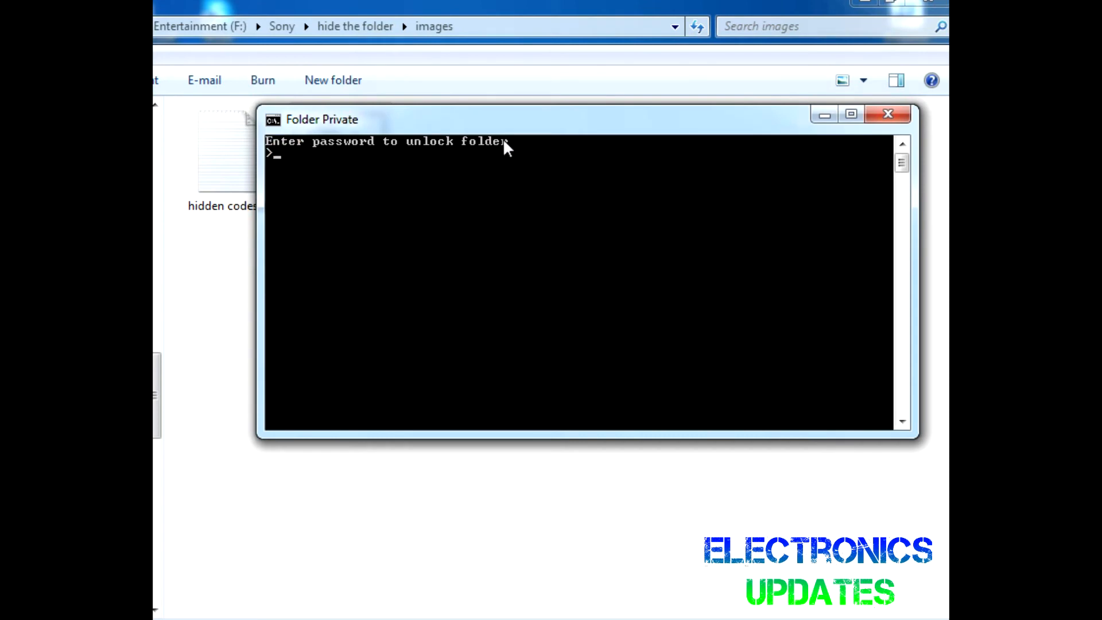
text(00)
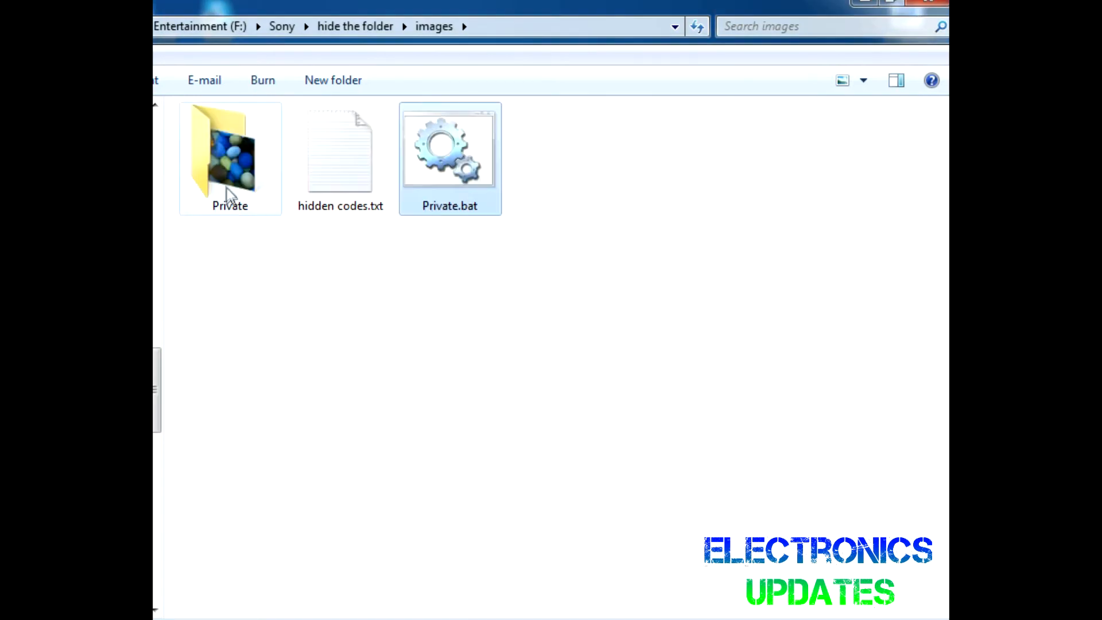
double_click(229, 148)
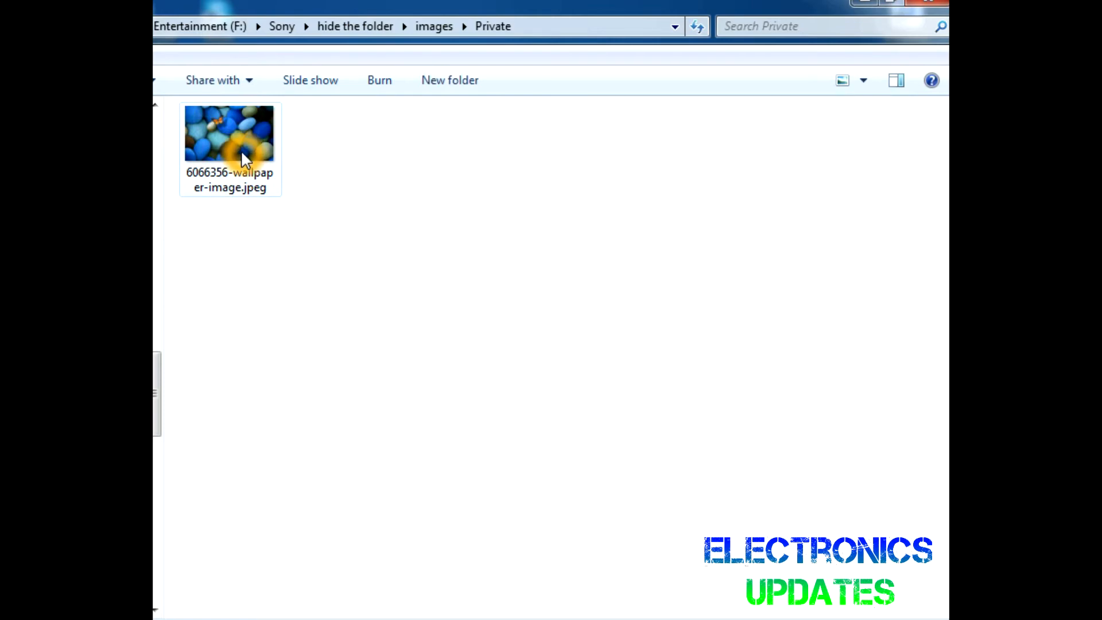
click(434, 27)
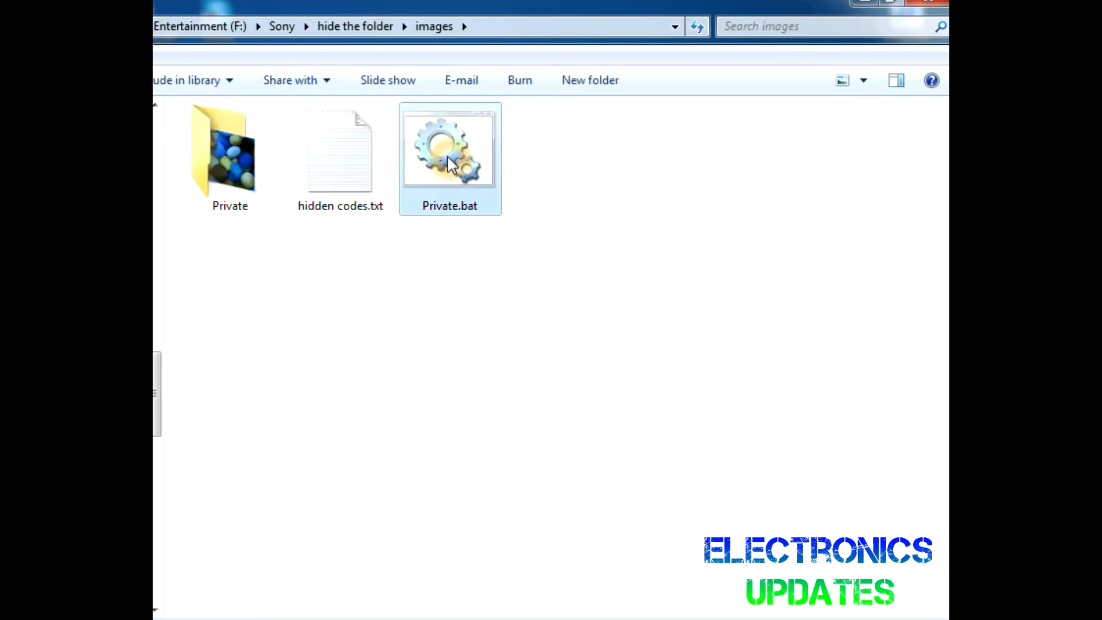
Step: Lock the Private folder, then run the script and submit the password to unlock it
double_click(449, 148)
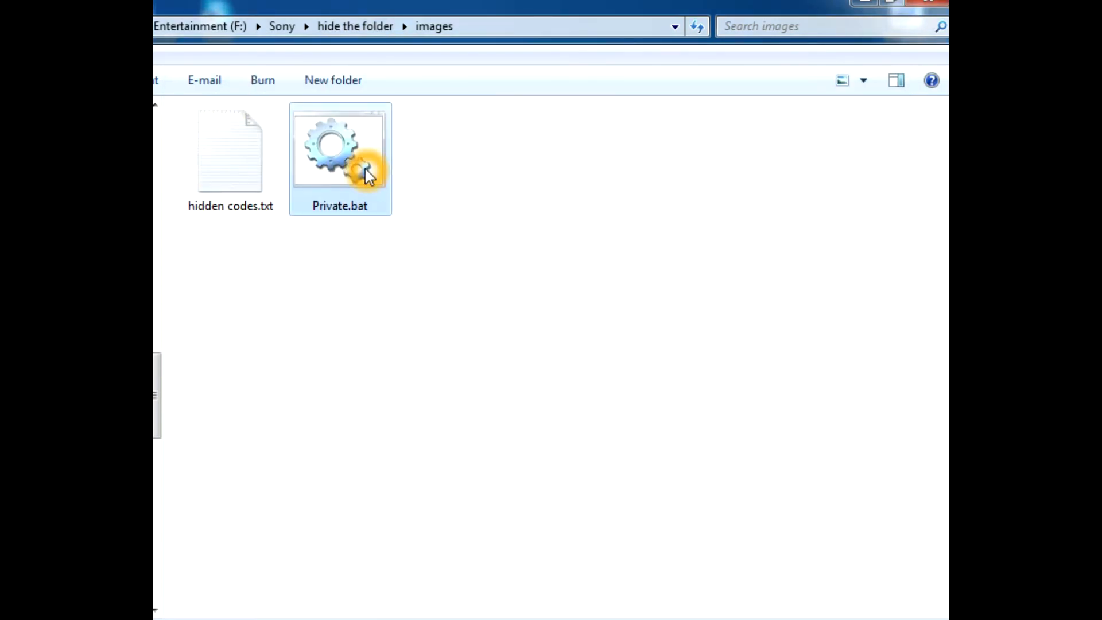
double_click(339, 148)
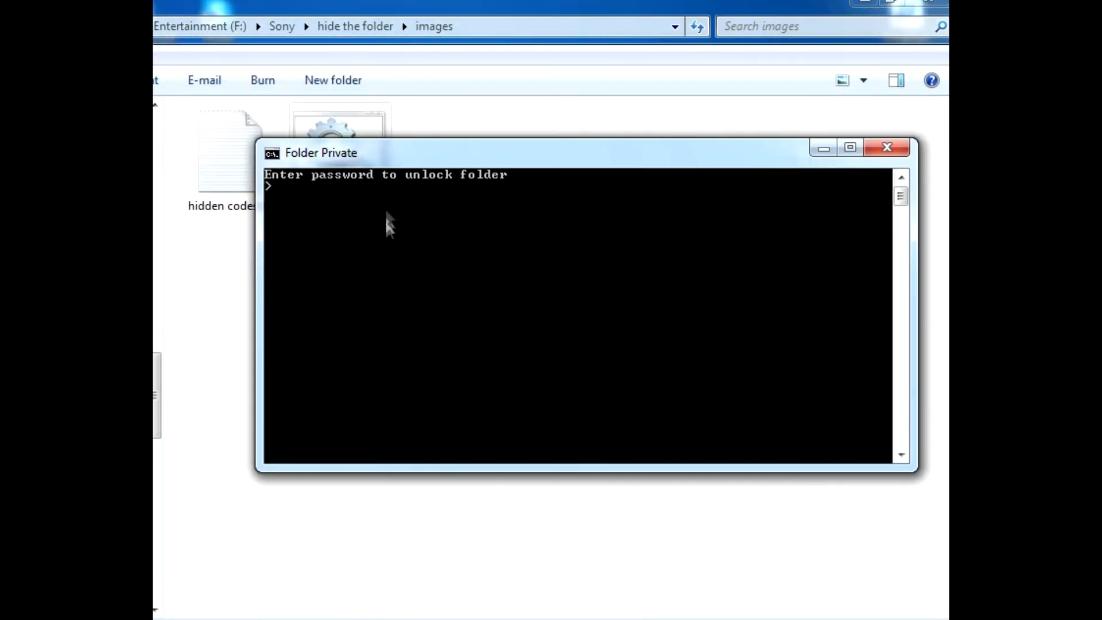
key(Return)
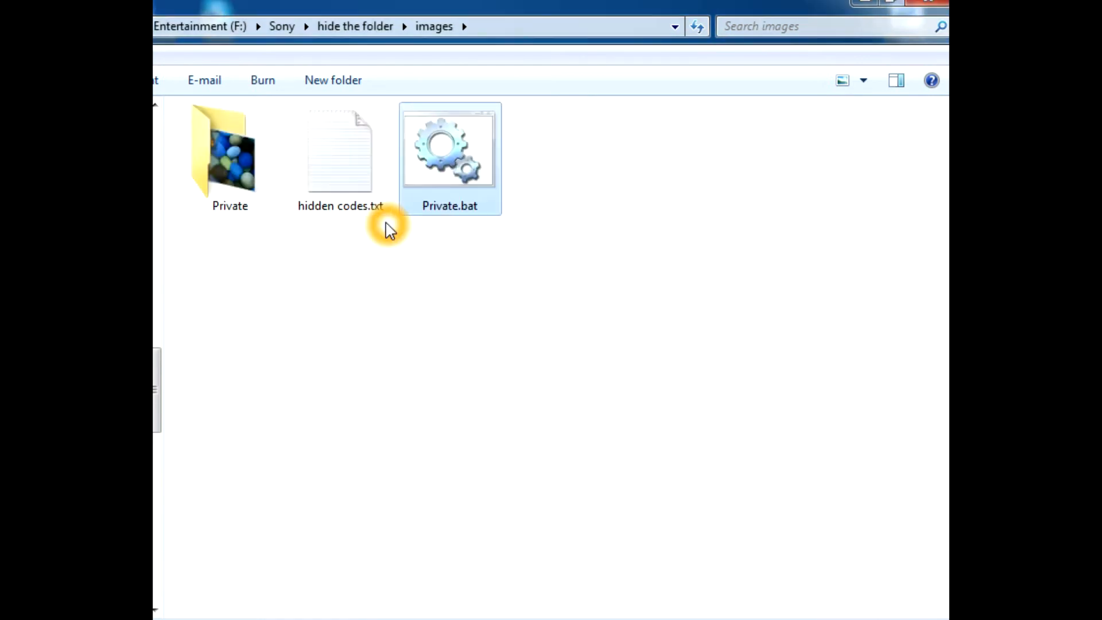
Step: Lock Private again, then attempt an unlock with 0000 that leaves it hidden
double_click(449, 148)
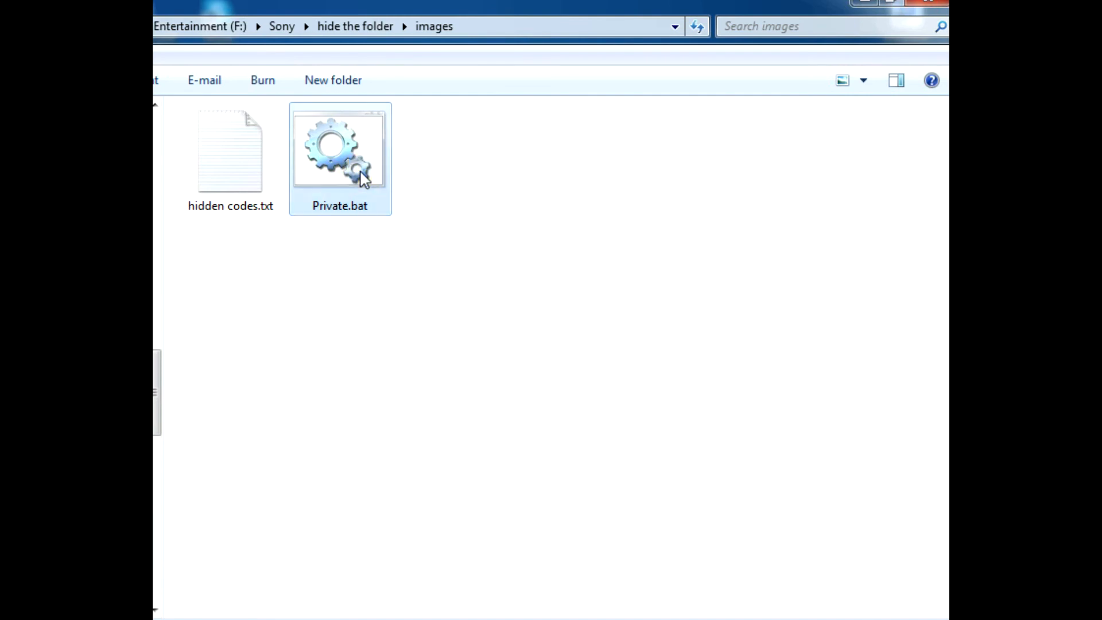
double_click(339, 146)
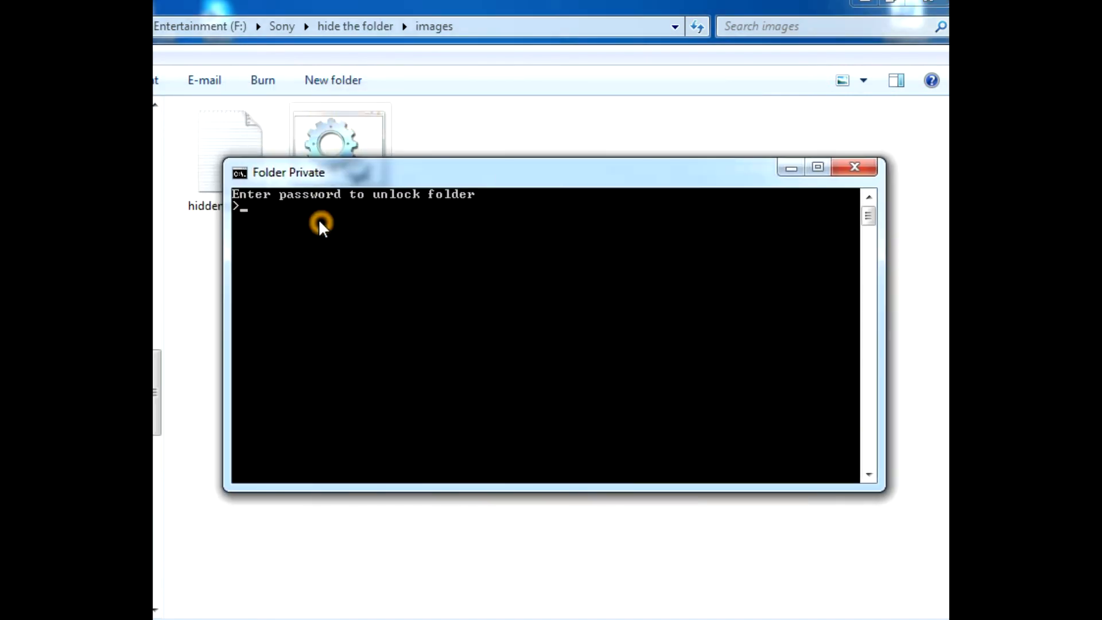
text(0000)
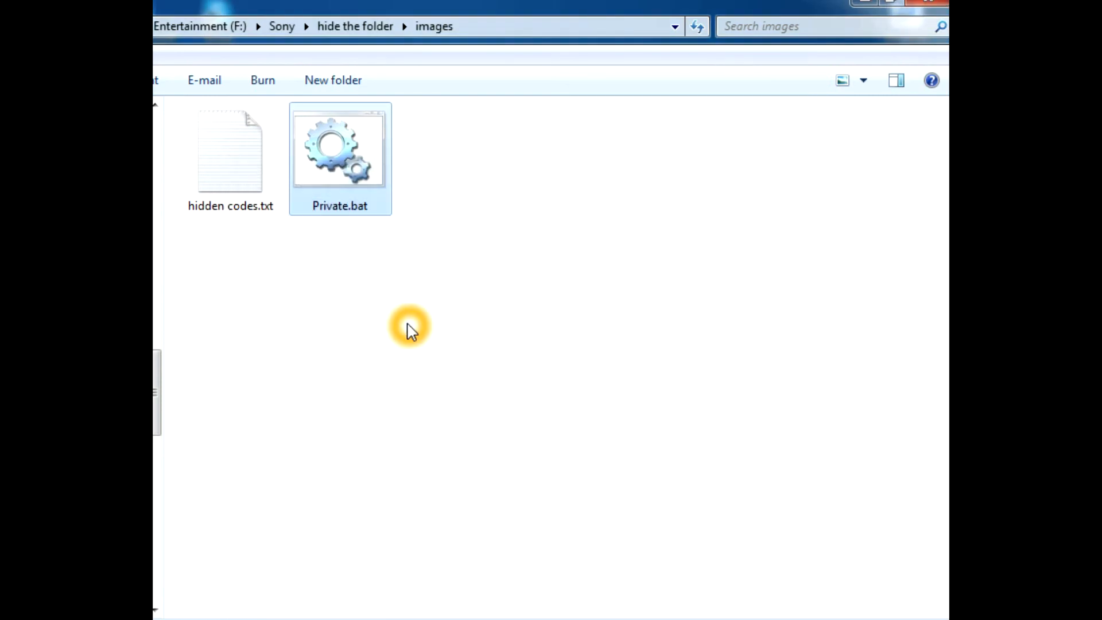
Step: Unlock Private with the password and open it to show the wallpaper image
double_click(340, 148)
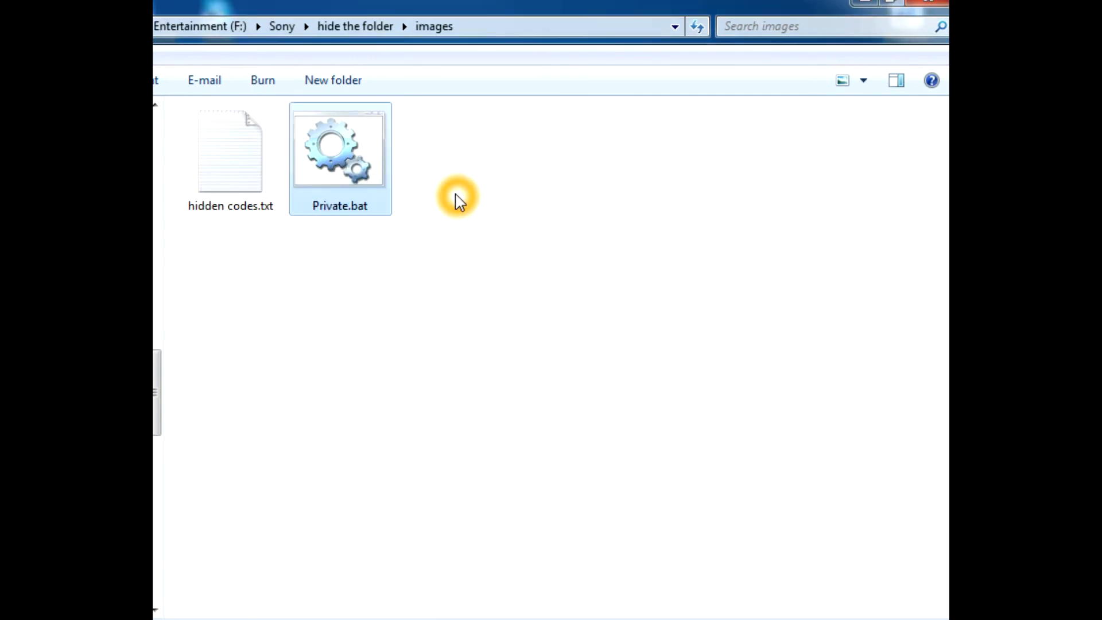
click(340, 148)
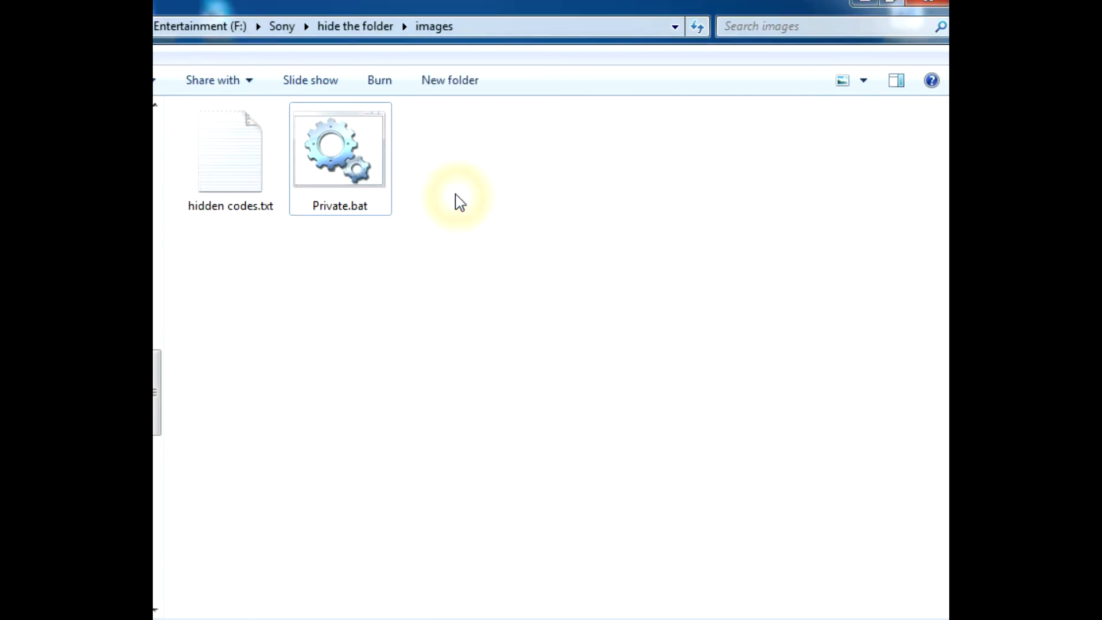
mouse_move(340, 176)
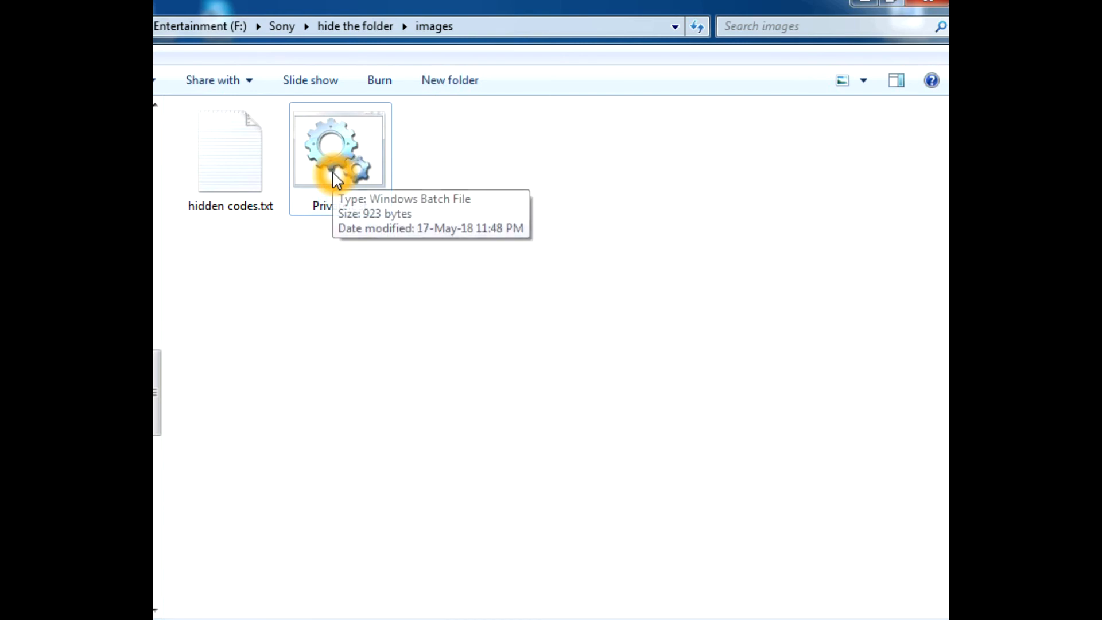
double_click(340, 148)
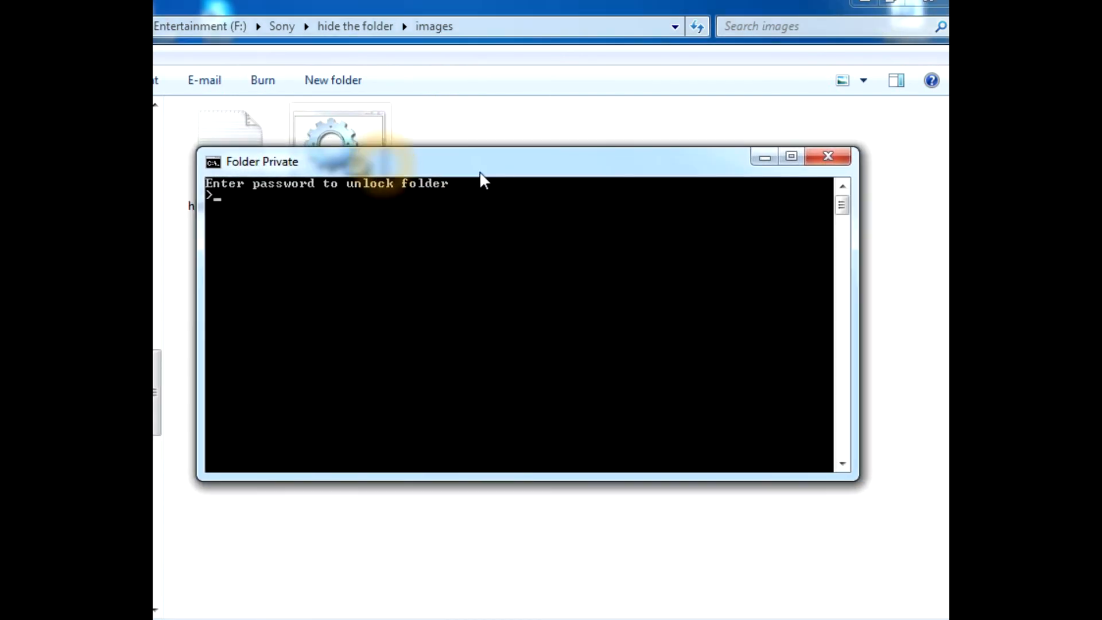
text(000)
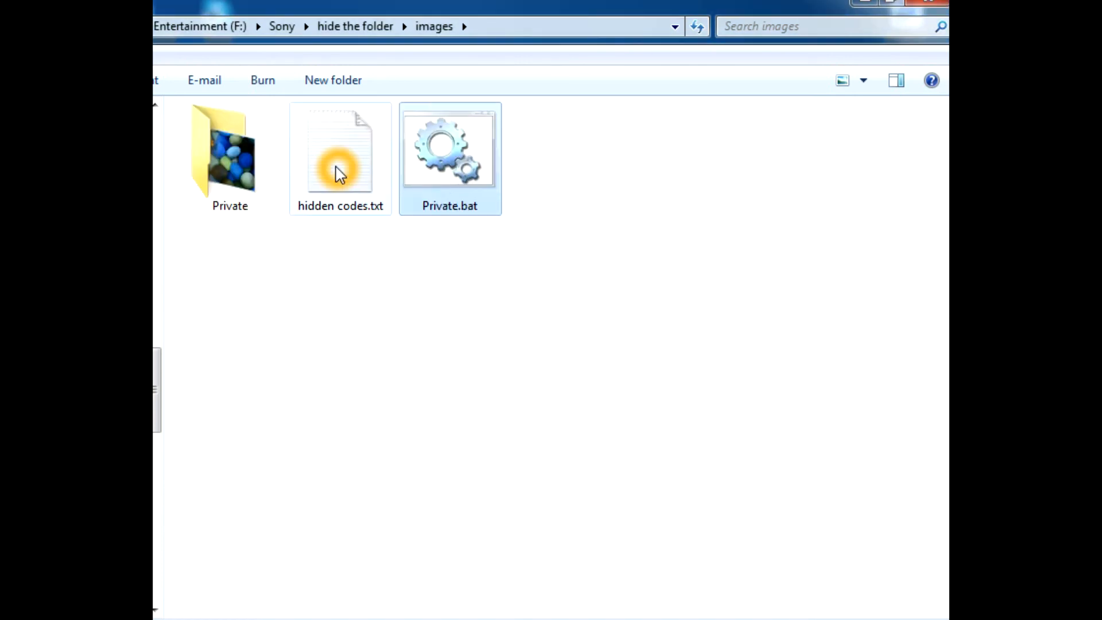
double_click(230, 148)
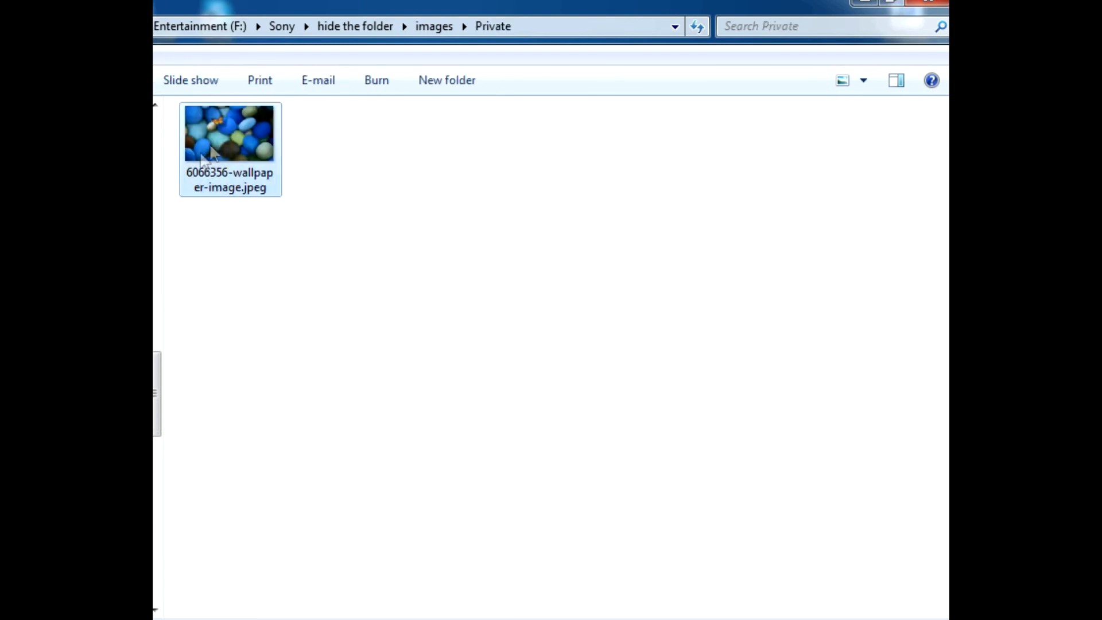